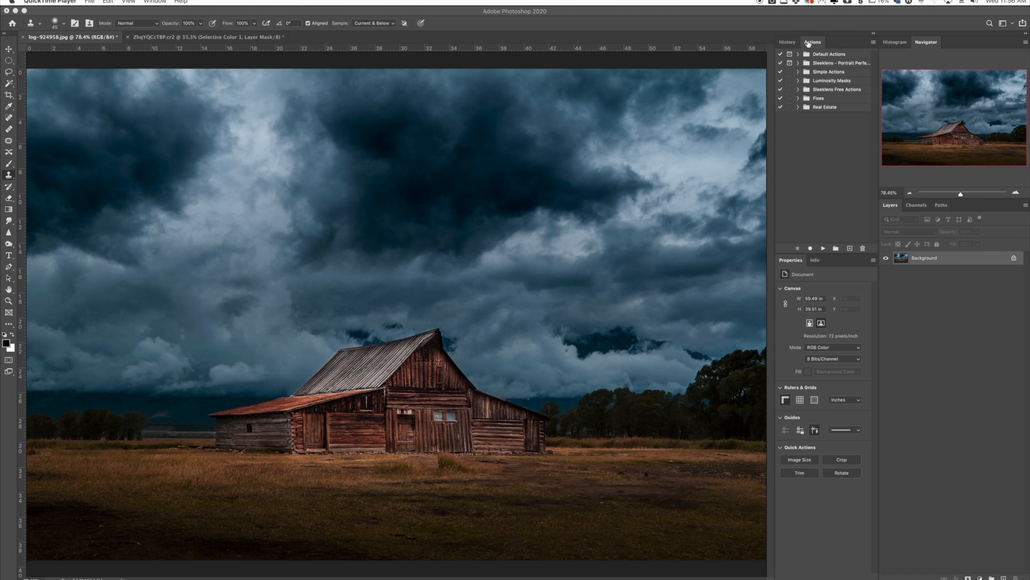
mouse_move(522, 8)
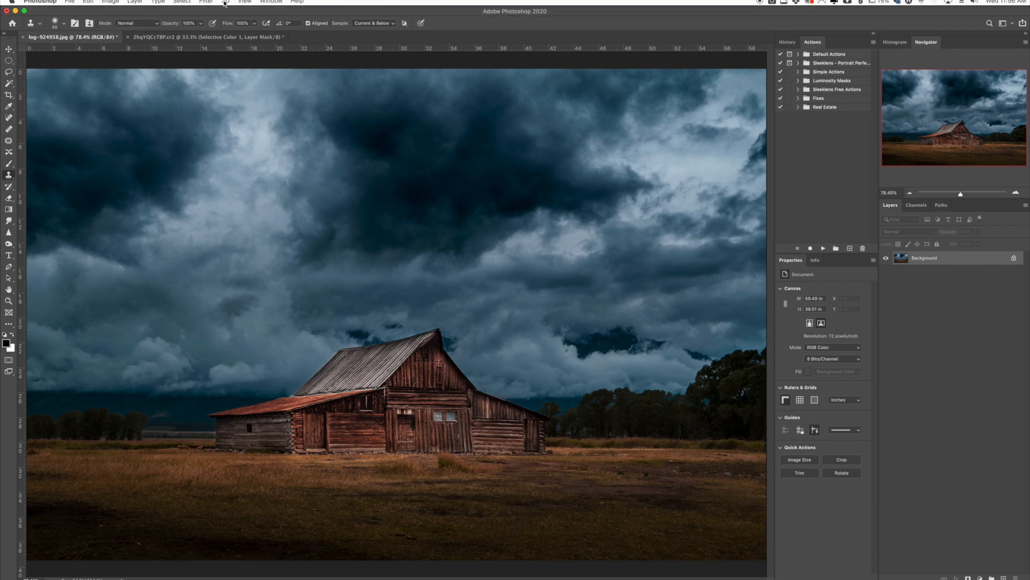
Reveal the Actions panel menu with its options for loading more action sets.
left_click(270, 2)
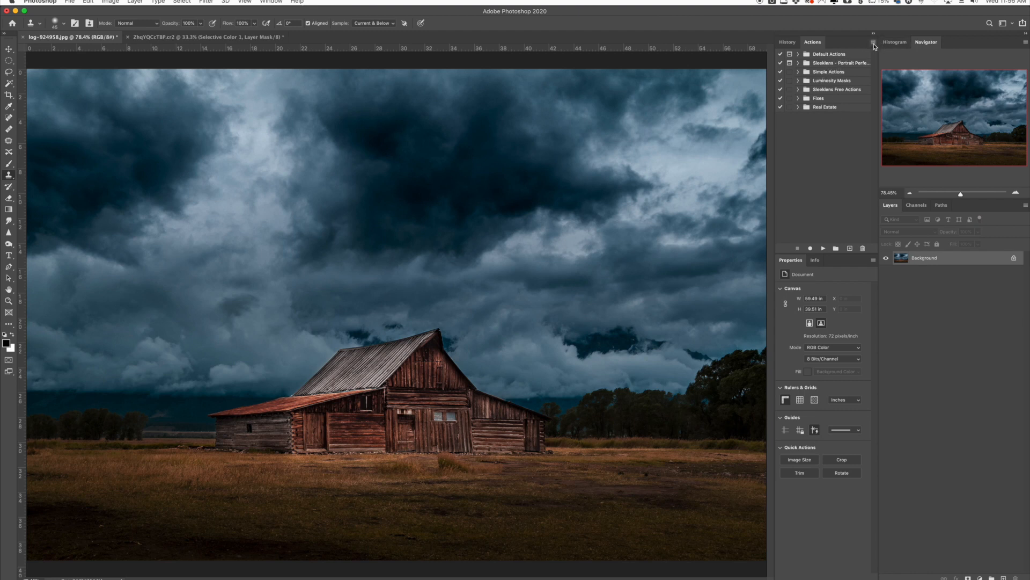
left_click(874, 43)
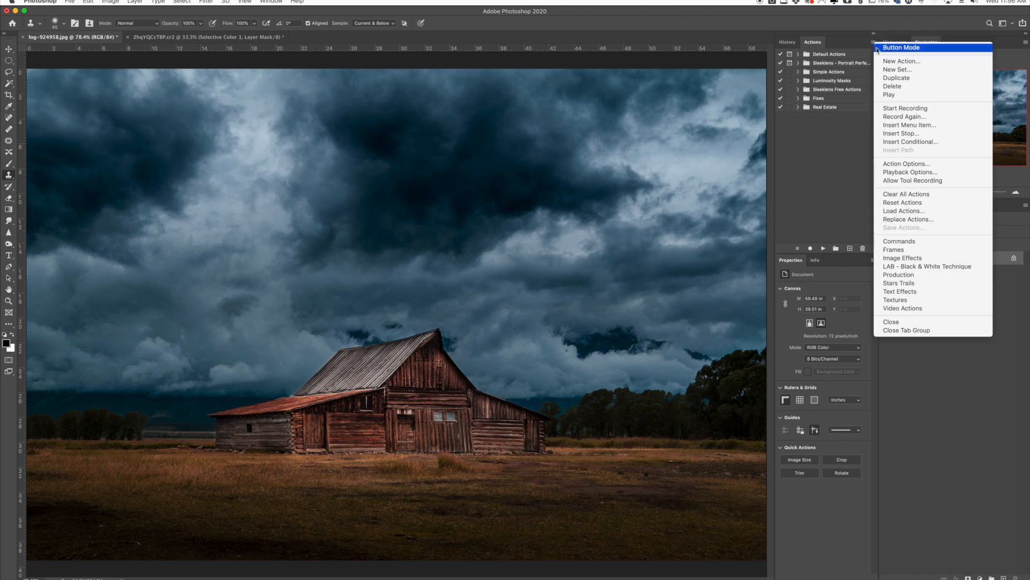
mouse_move(902, 202)
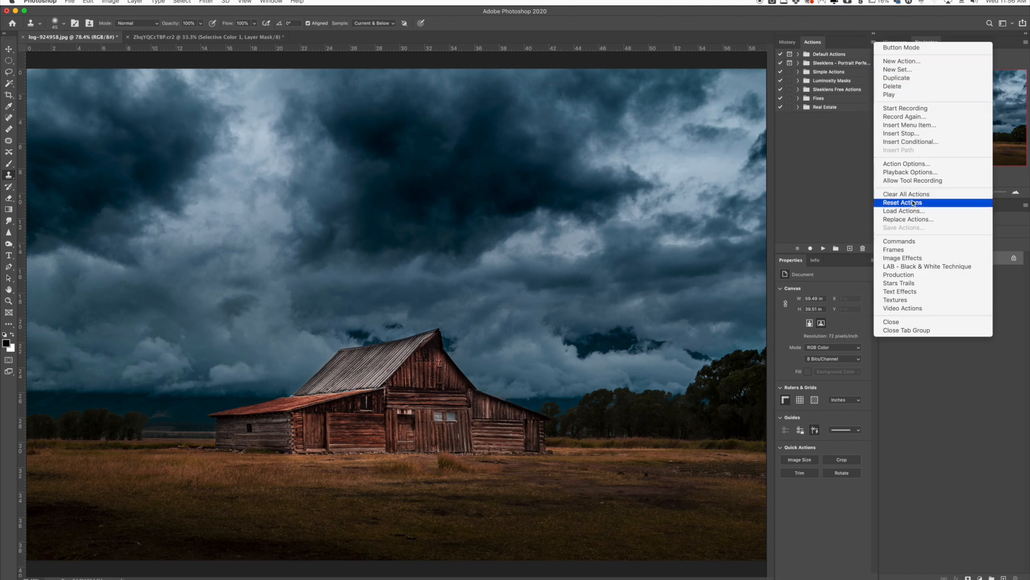
mouse_move(898, 274)
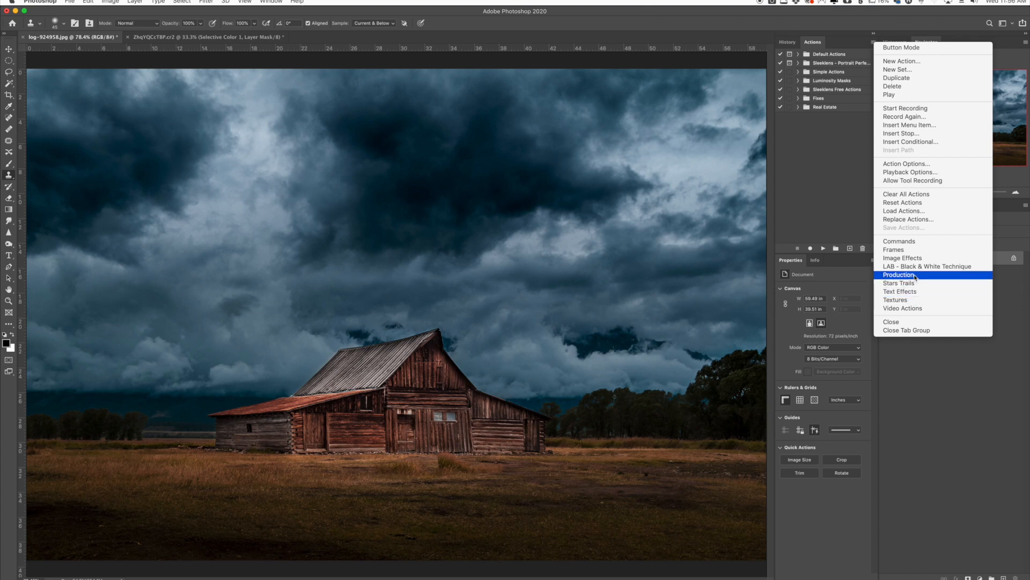
mouse_move(903, 258)
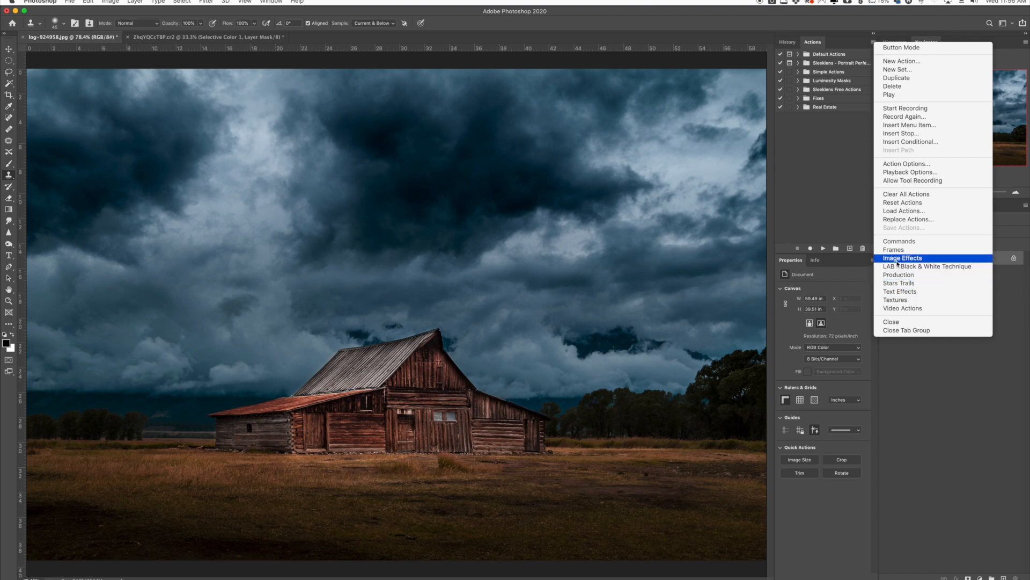
Load the Image Effects action set containing Aged Photo, Blizzard and Light Rain.
left_click(903, 257)
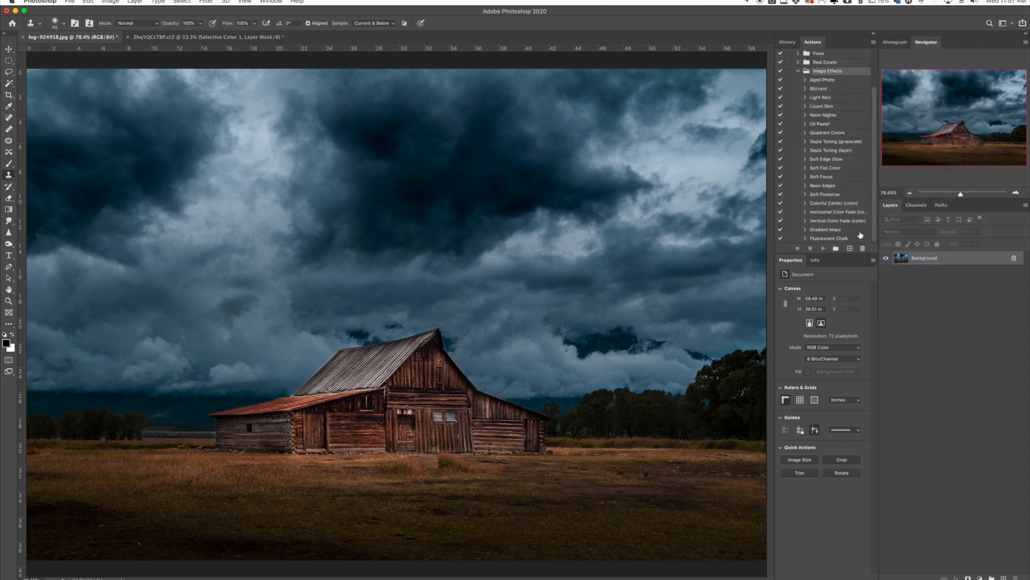
mouse_move(839, 106)
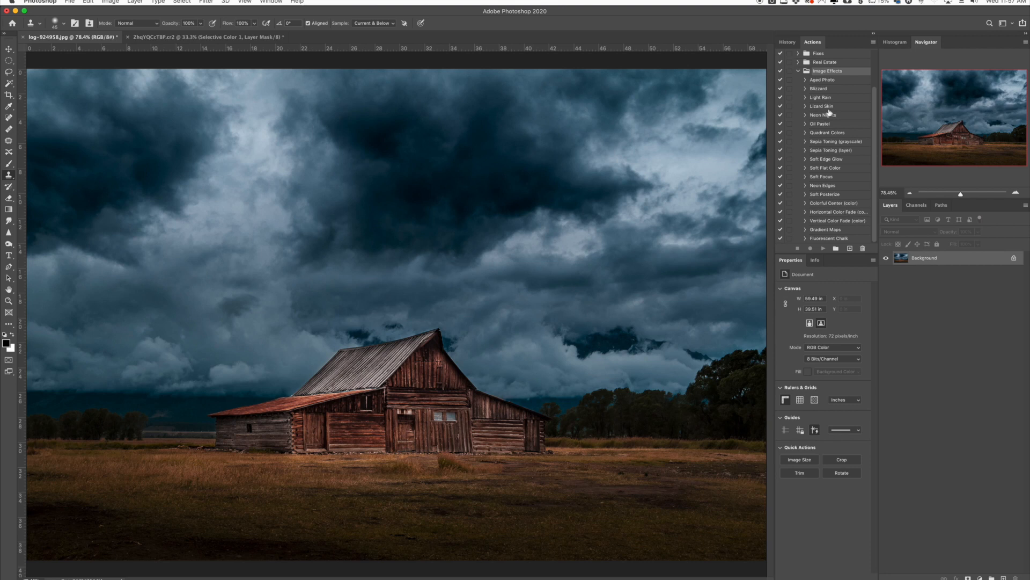
mouse_move(833, 121)
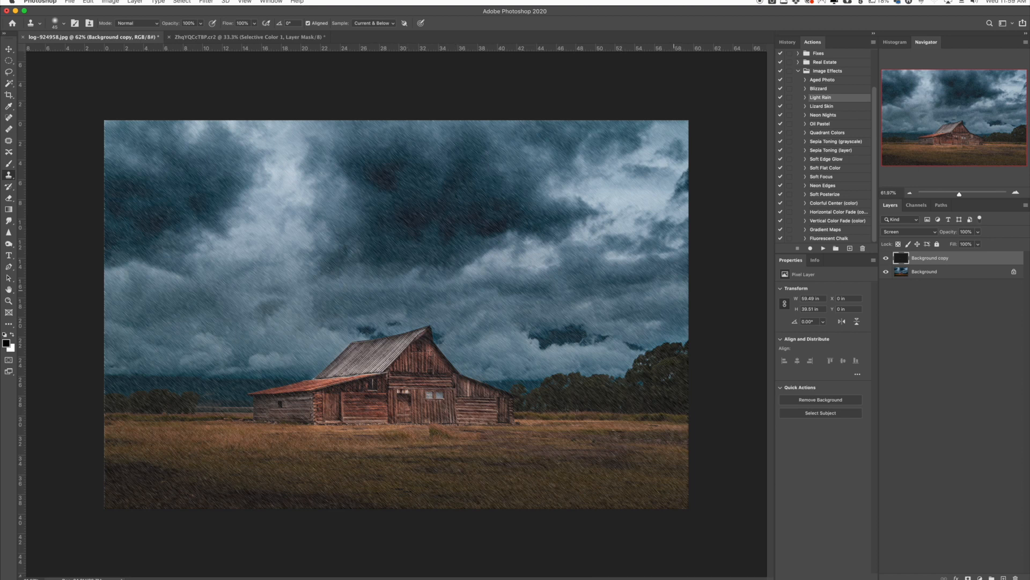
mouse_move(955, 205)
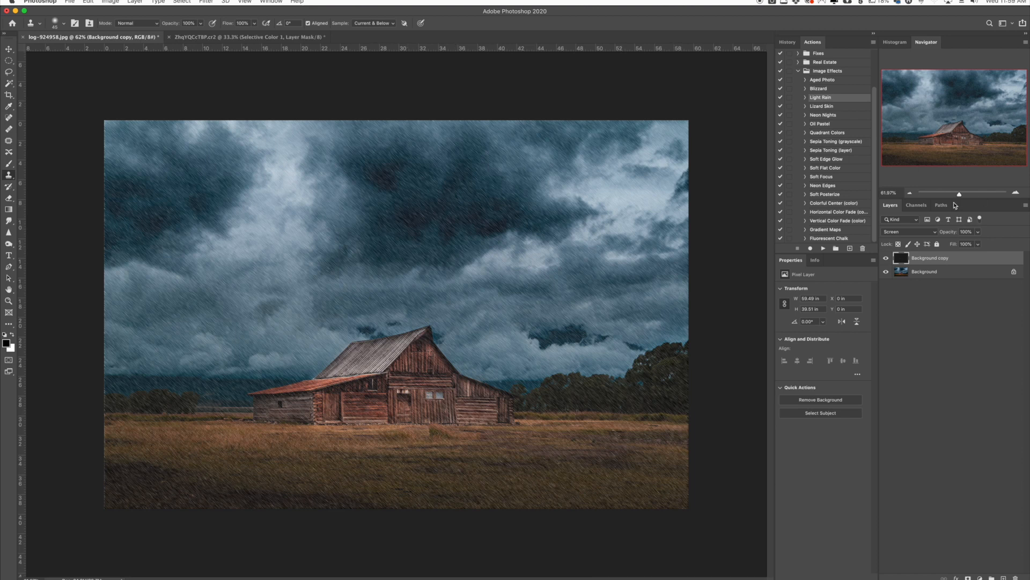
Reduce the screen-blended rain layer's opacity to 50%.
left_click(967, 232)
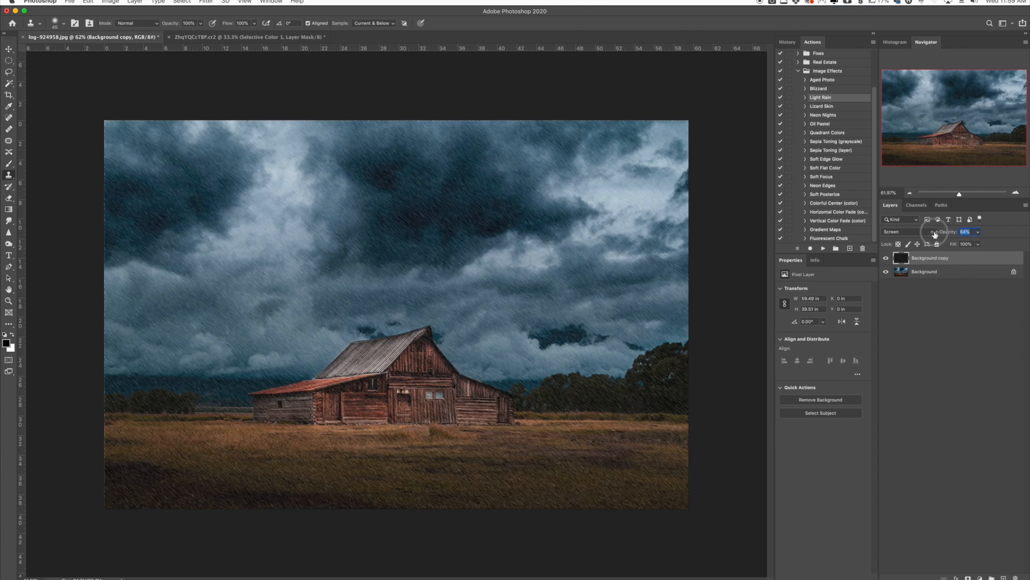
left_click_drag(945, 232, 932, 232)
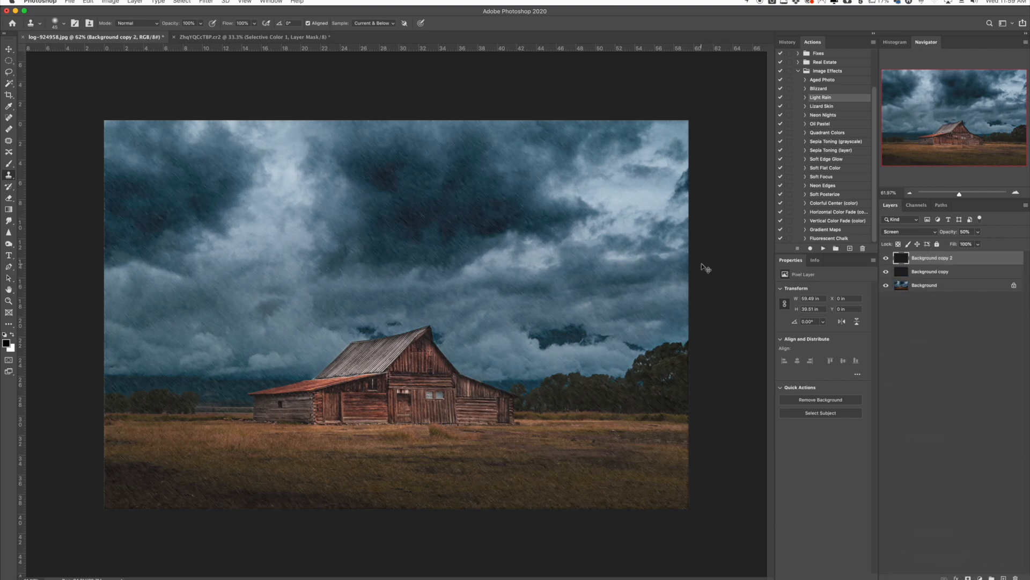
Free-transform the second rain layer smaller and rotated about five degrees.
key("Cmd+t")
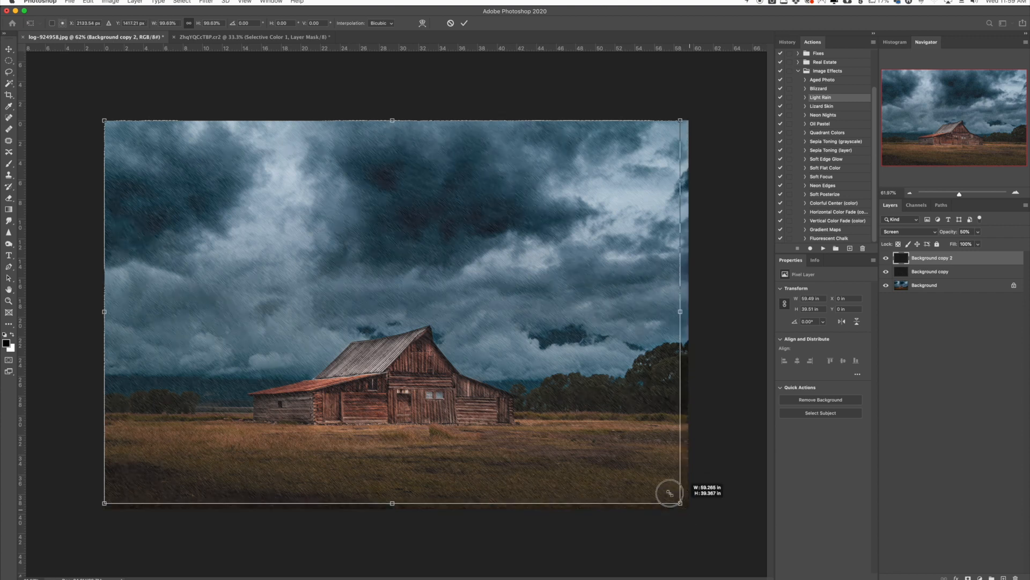
left_click_drag(681, 503, 480, 369)
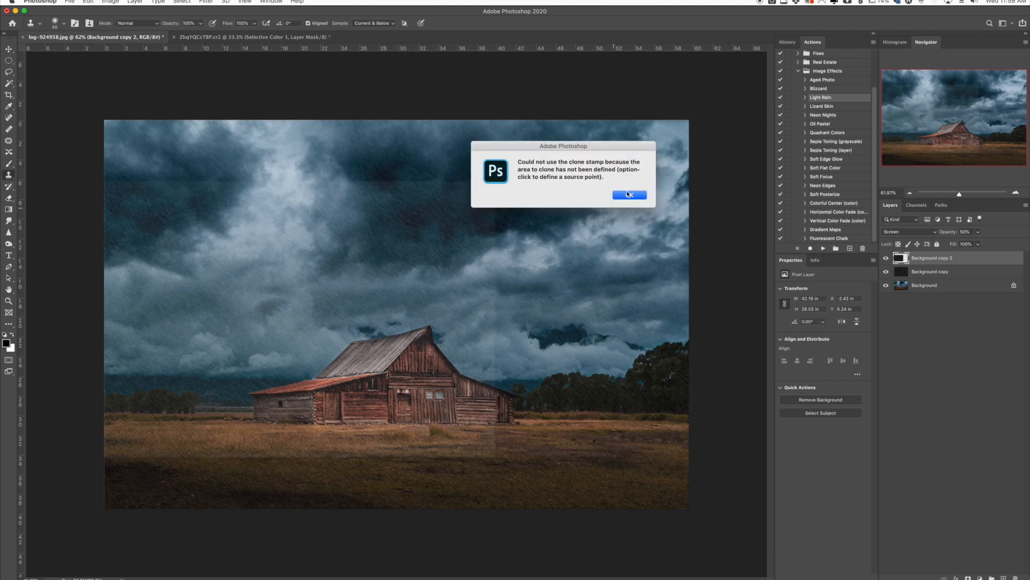
Dismiss the clone stamp warning so the top rain copy can be masked.
left_click(629, 195)
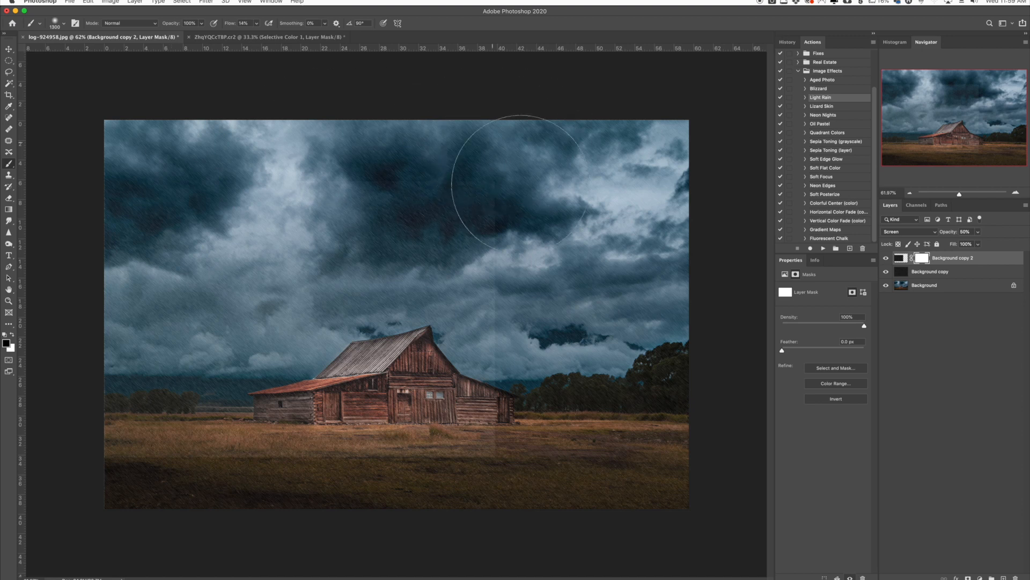
mouse_move(150, 496)
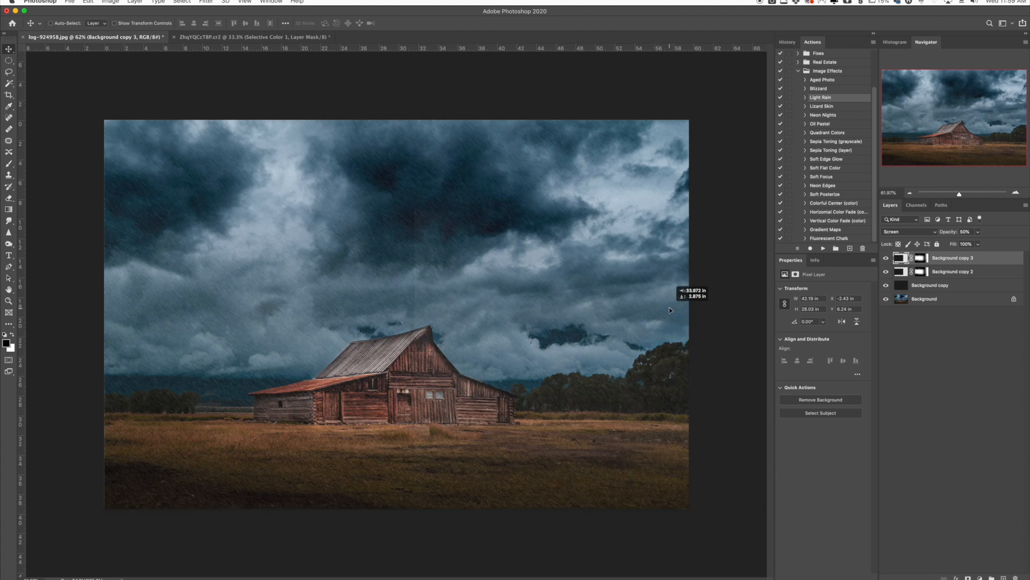
Select the third rain layer's mask to paint away streaks over the barn.
left_click(921, 256)
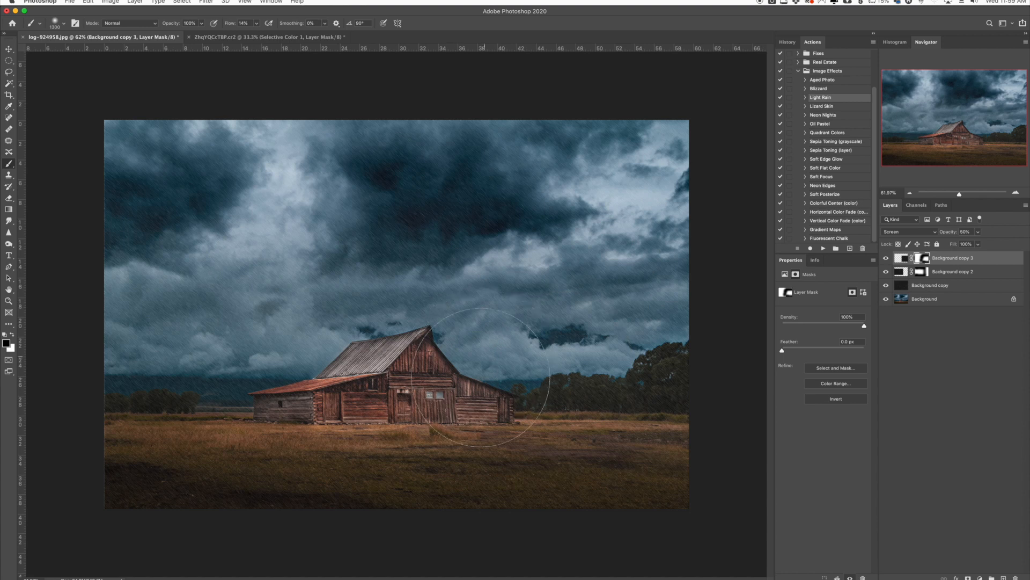
mouse_move(478, 380)
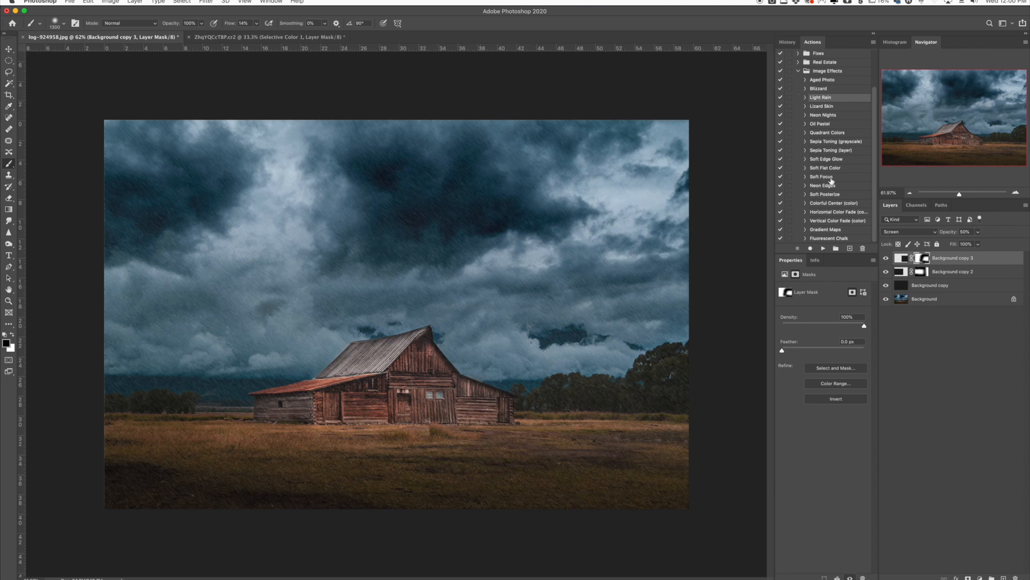
mouse_move(831, 184)
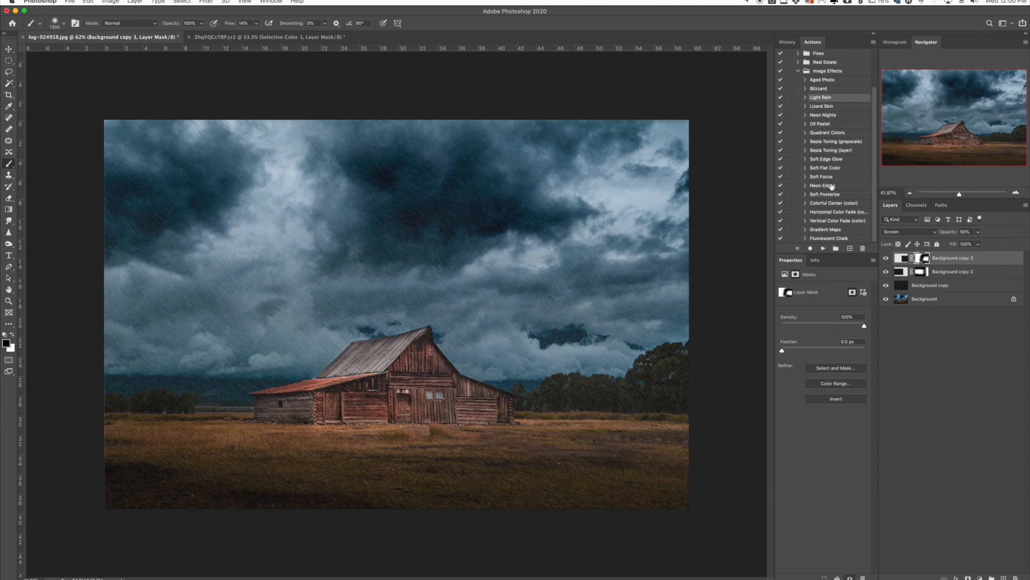